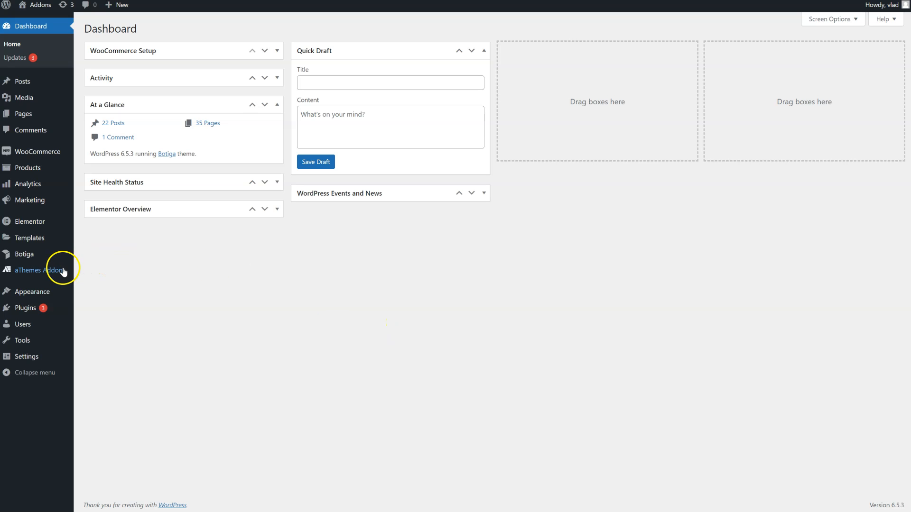
# Step: Turn on the Google Calendar widget in aThemes Addons and save the activation
pyautogui.click(44, 270)
pyautogui.write('goog')
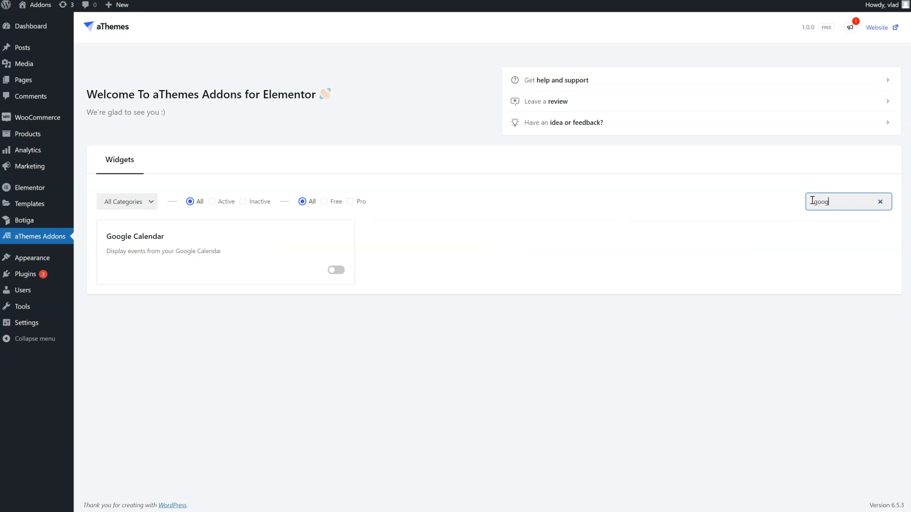
pyautogui.click(336, 269)
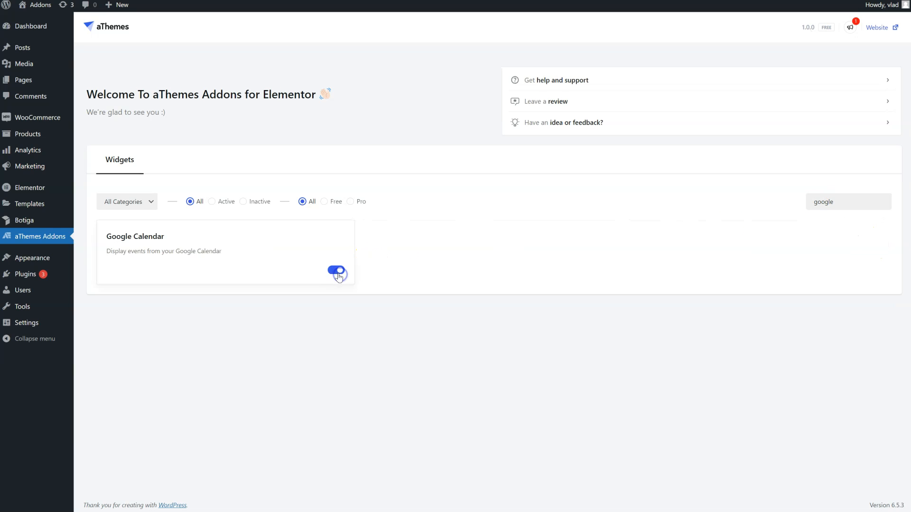
pyautogui.click(338, 274)
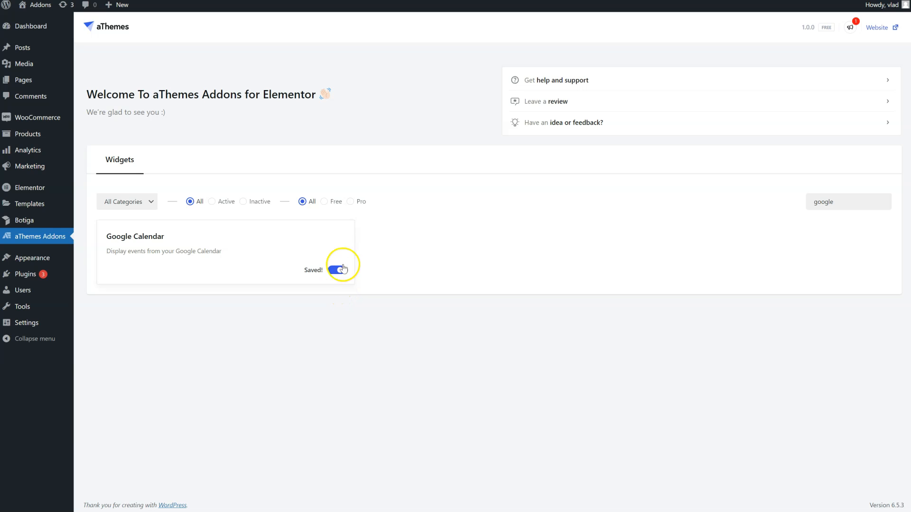
pyautogui.moveTo(204, 31)
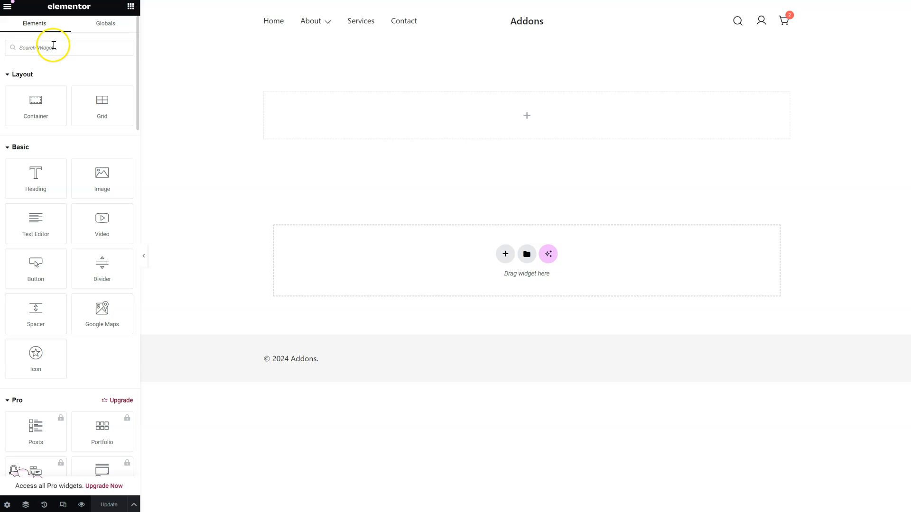
# Step: Find the Google Calendar widget via 'goog' and drop it into the empty page section
pyautogui.write('google')
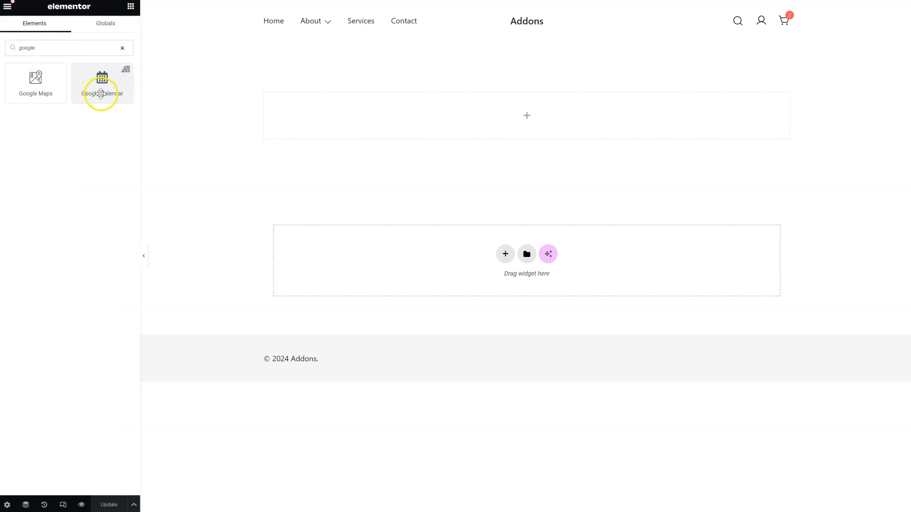
pyautogui.moveTo(101, 84); pyautogui.dragTo(526, 260)
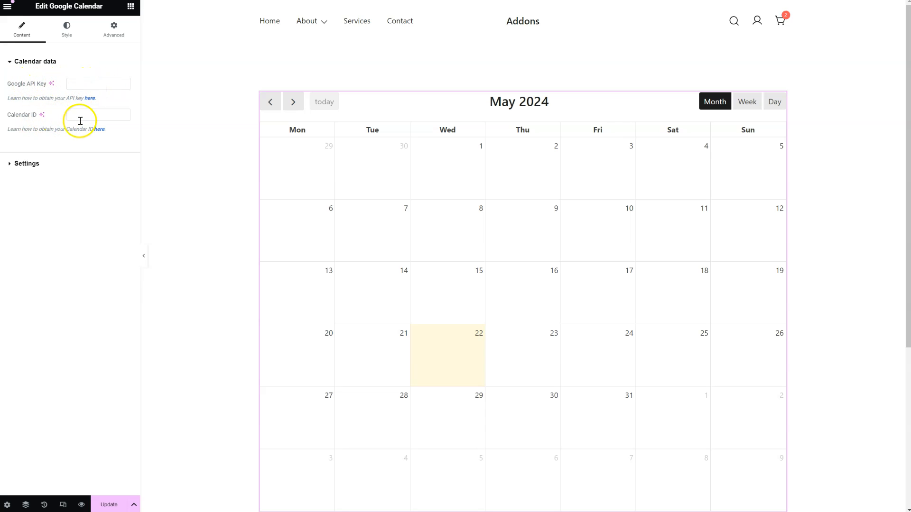
pyautogui.moveTo(98, 129)
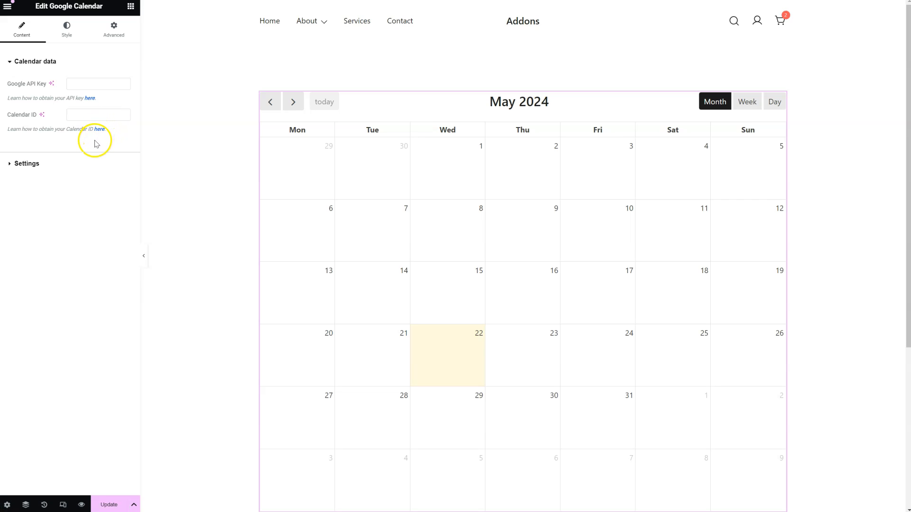
pyautogui.moveTo(106, 144)
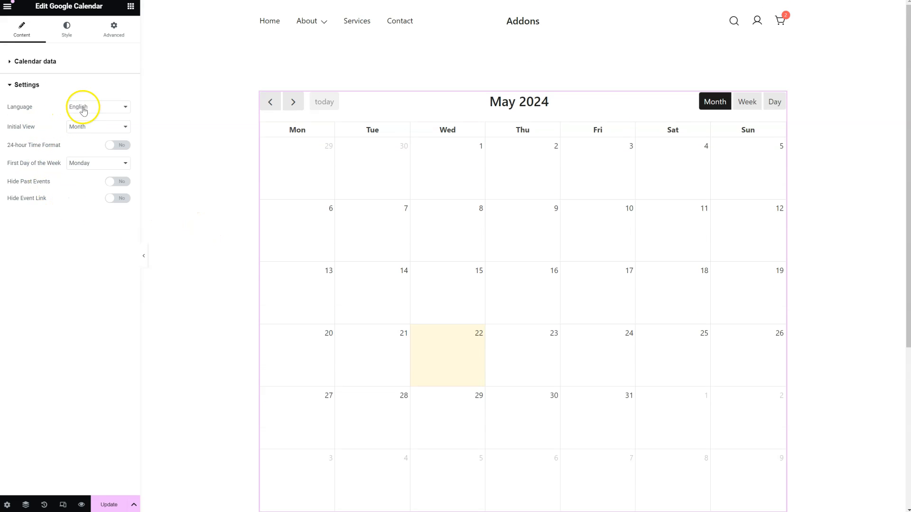
# Step: Review language, try Day and Week initial views, return to Month, and check the week's first day
pyautogui.click(97, 107)
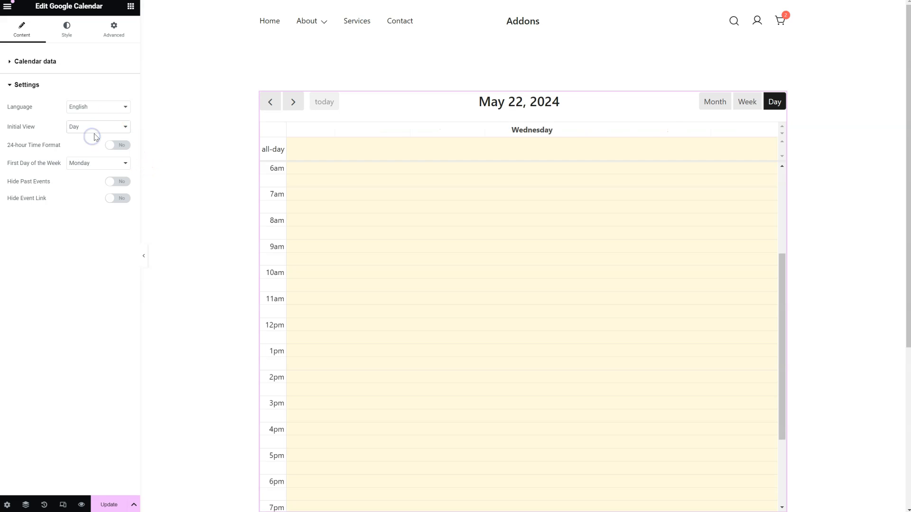
pyautogui.click(97, 126)
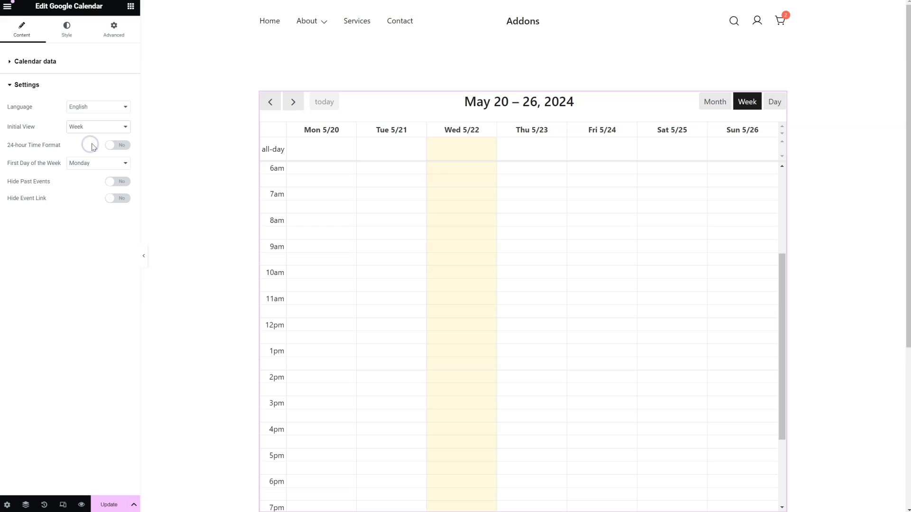
pyautogui.click(97, 126)
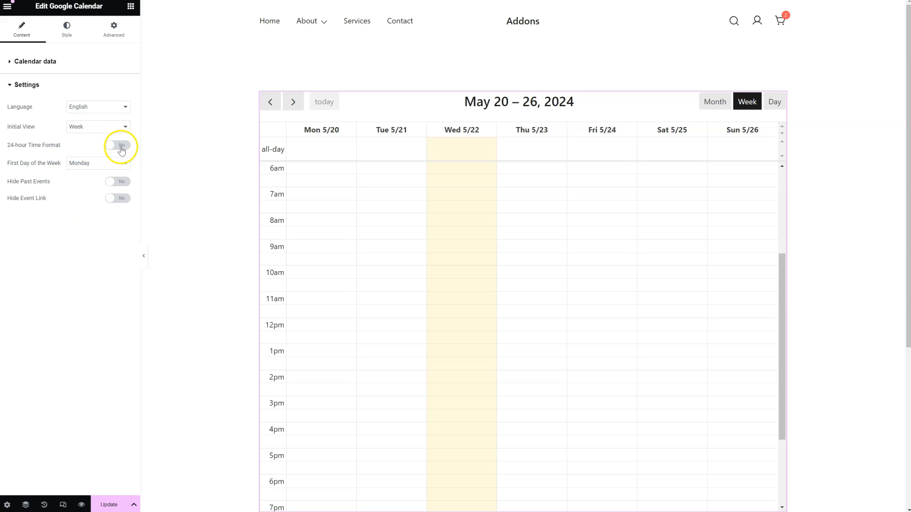
pyautogui.click(97, 126)
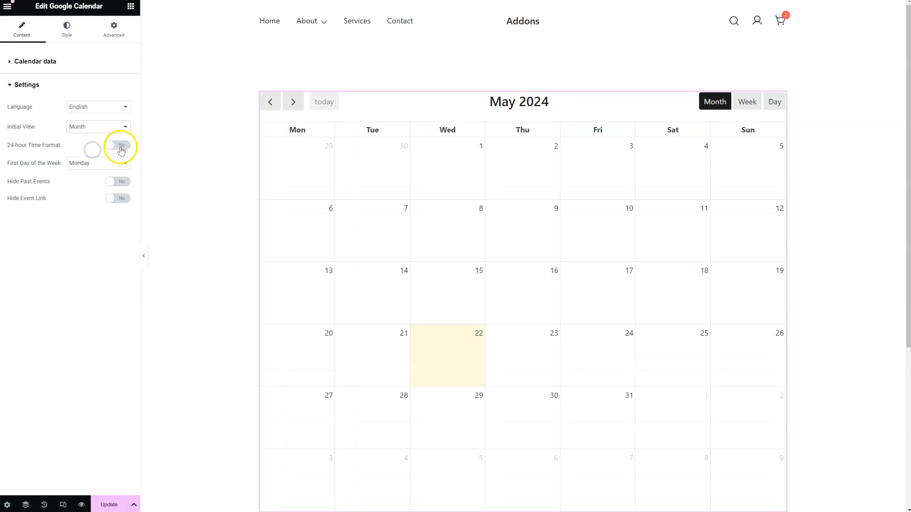
pyautogui.click(116, 145)
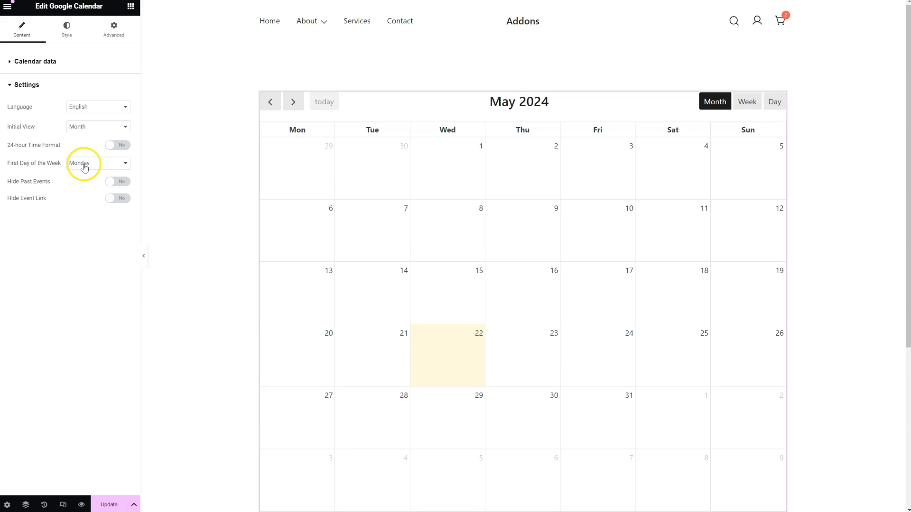
pyautogui.click(97, 163)
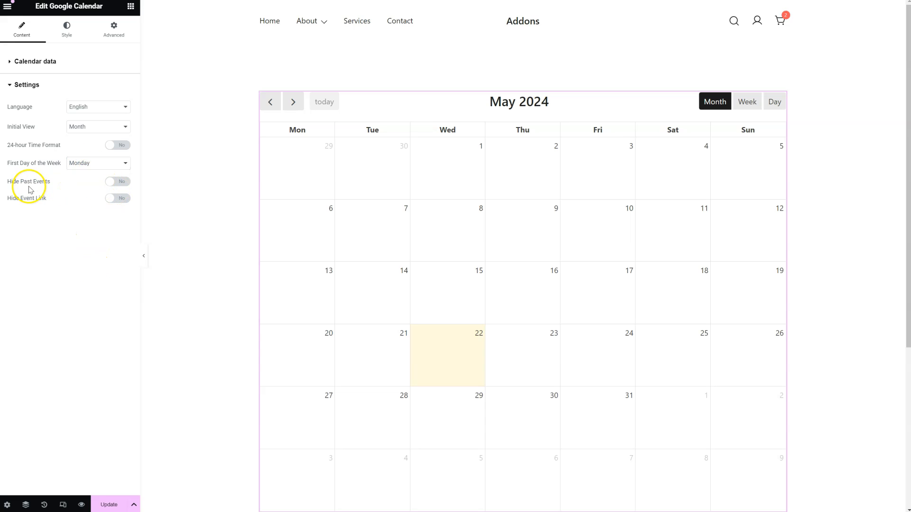
pyautogui.moveTo(41, 203)
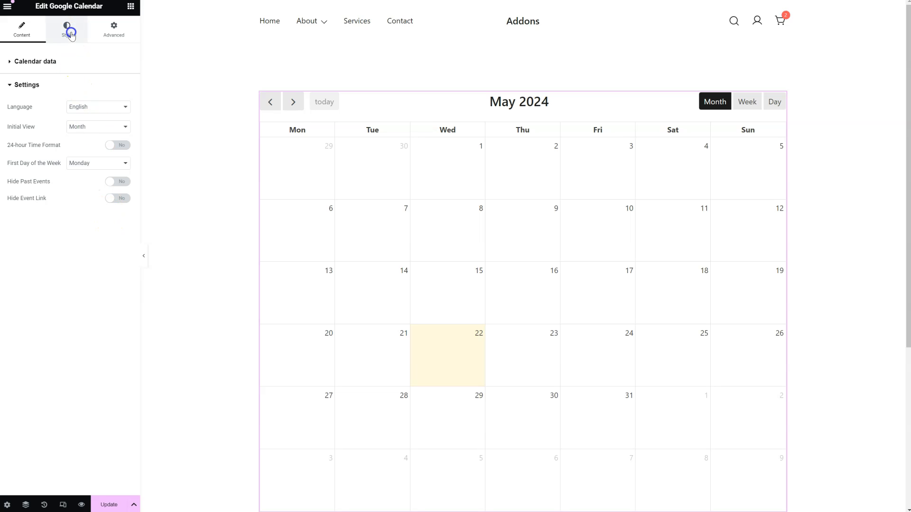
# Step: Style the calendar with 30 px padding, a white background and red text
pyautogui.click(66, 29)
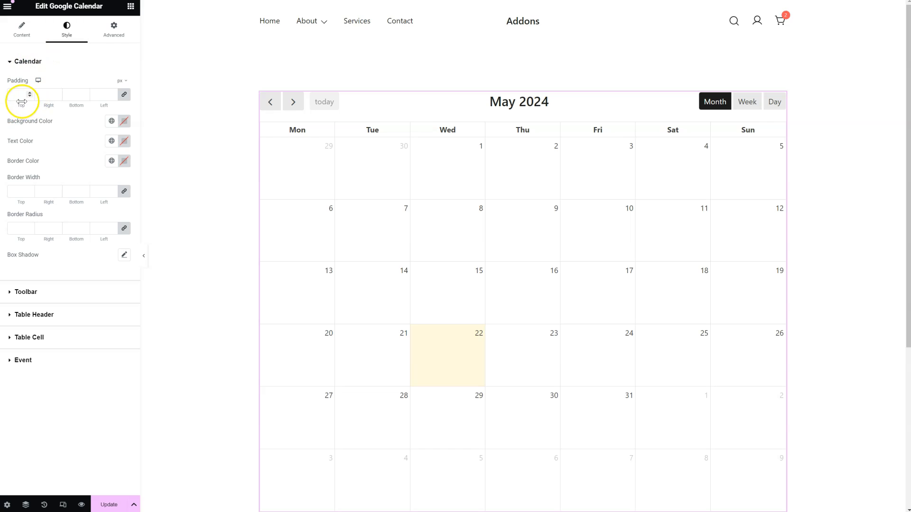
pyautogui.write('30')
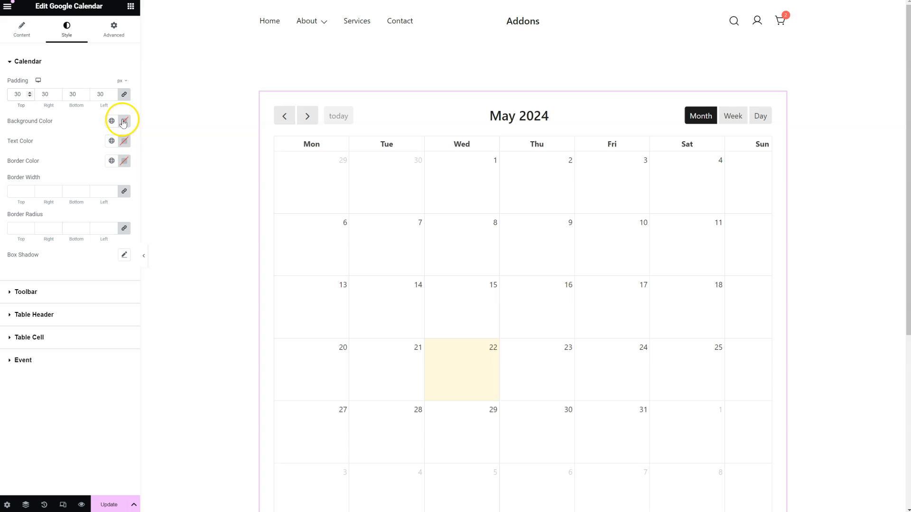
pyautogui.click(124, 121)
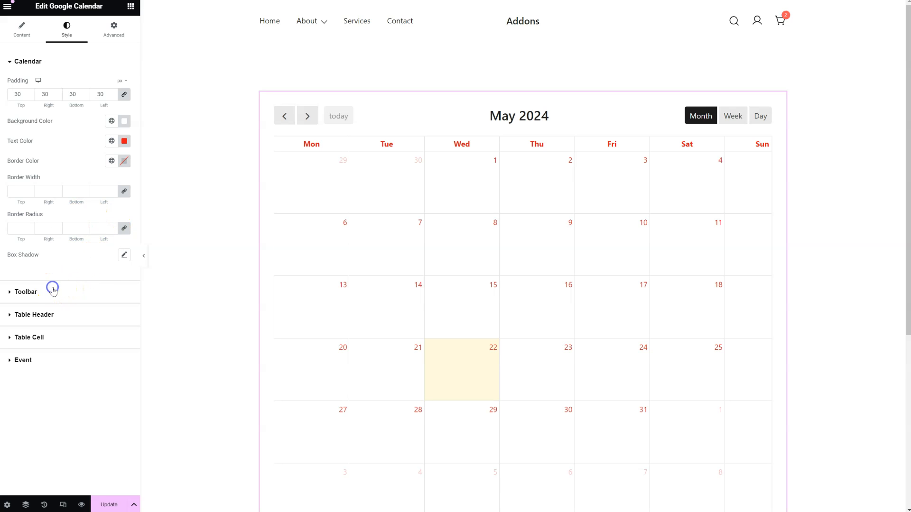
pyautogui.click(26, 292)
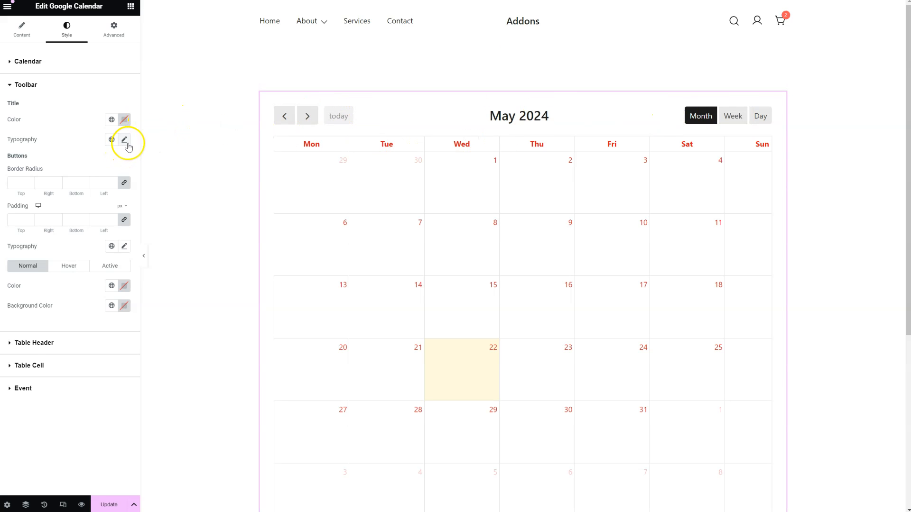
# Step: Give the calendar title a serif font and the view buttons a 30 border radius
pyautogui.click(123, 140)
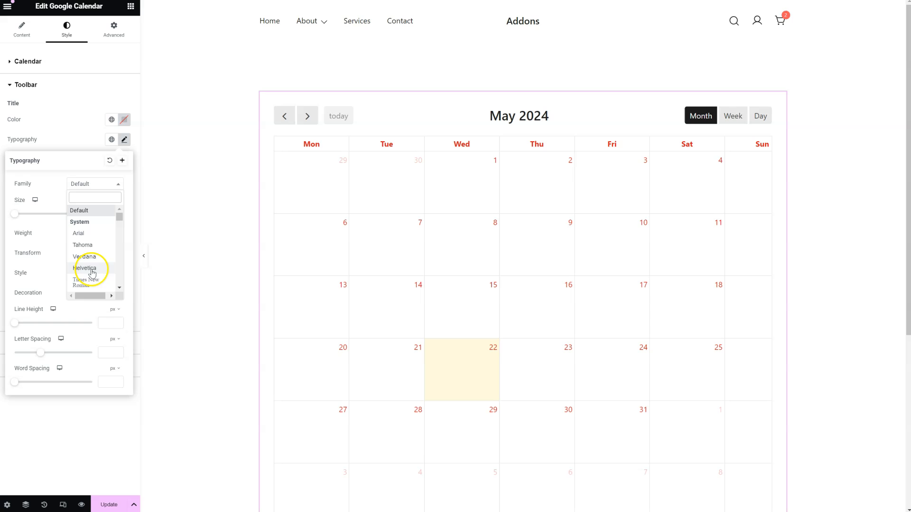
pyautogui.scroll(-3)
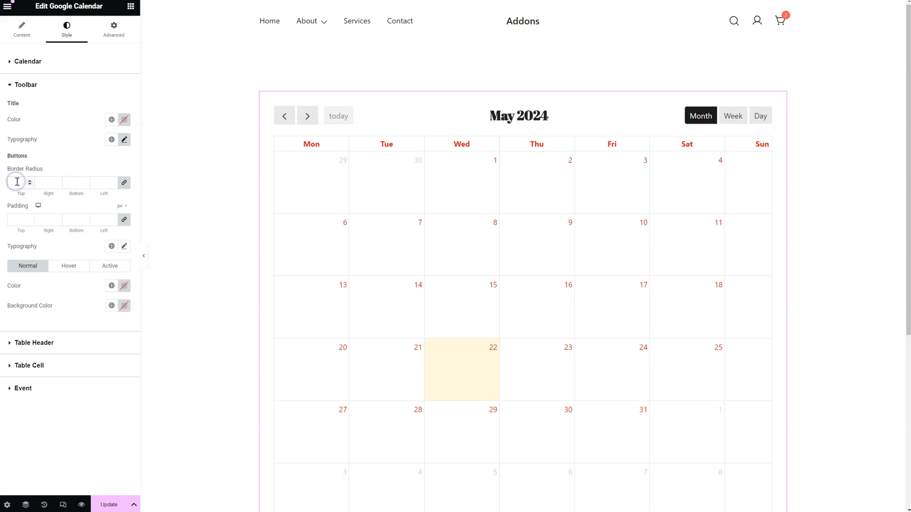
pyautogui.write('30')
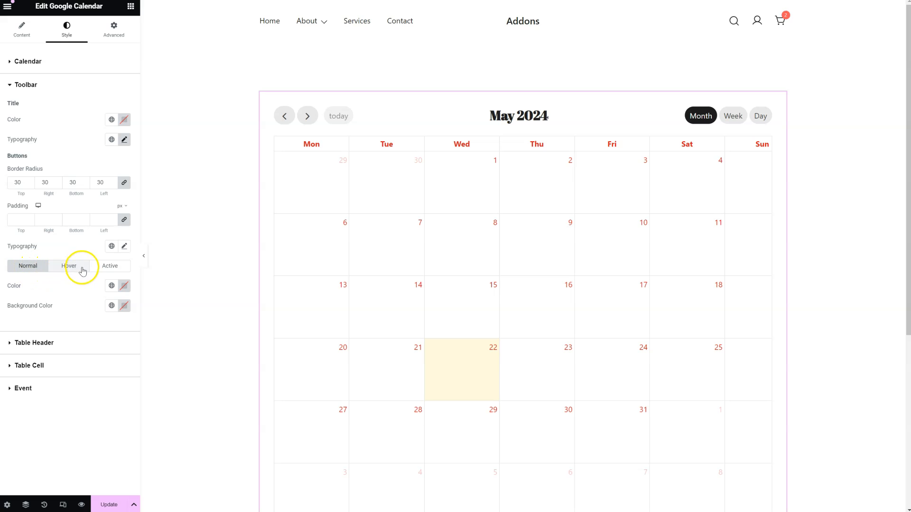
# Step: Set the active Month button's background colour to red
pyautogui.click(123, 306)
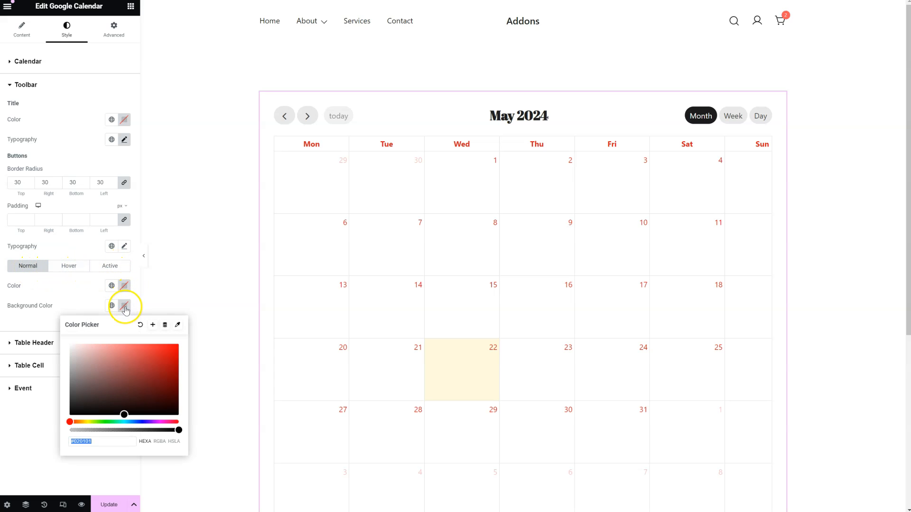
pyautogui.click(109, 265)
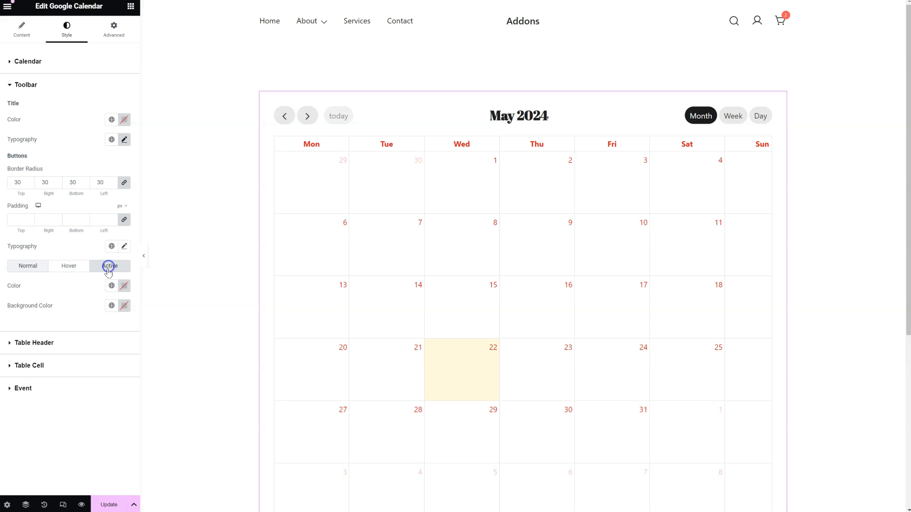
pyautogui.click(111, 306)
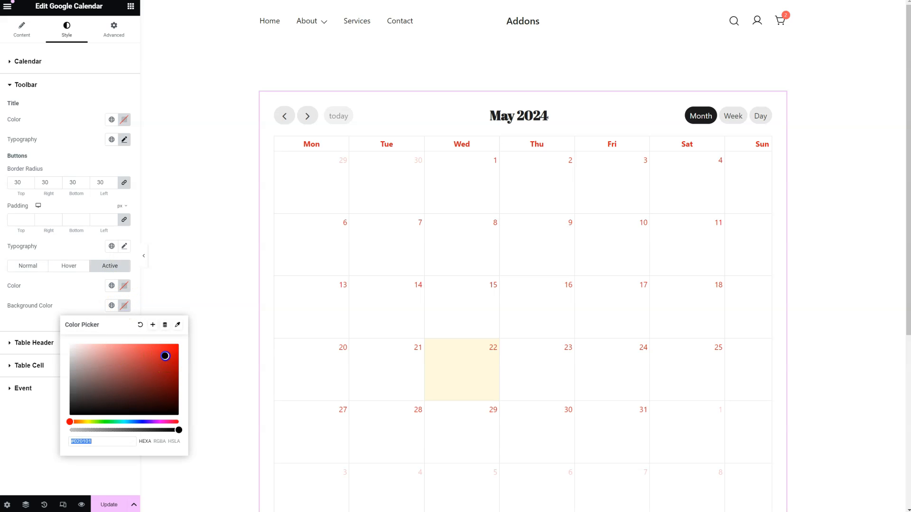
pyautogui.click(165, 355)
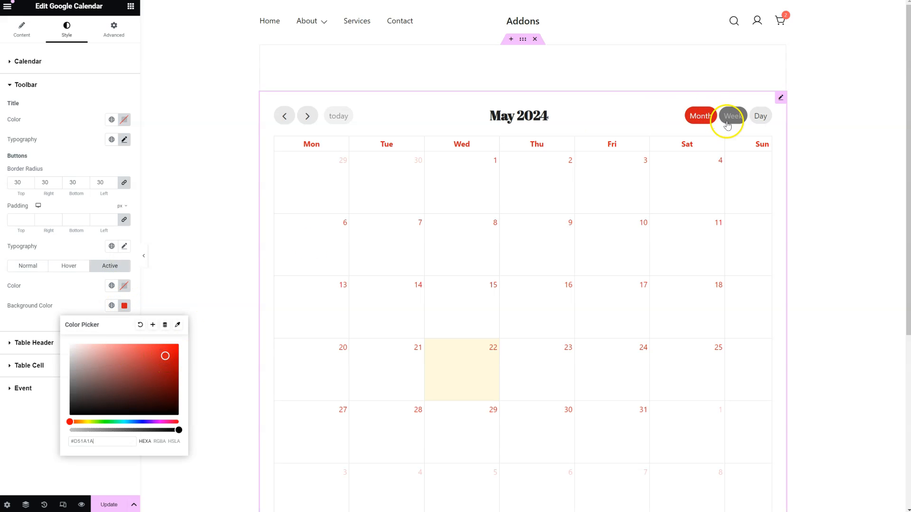
pyautogui.click(68, 266)
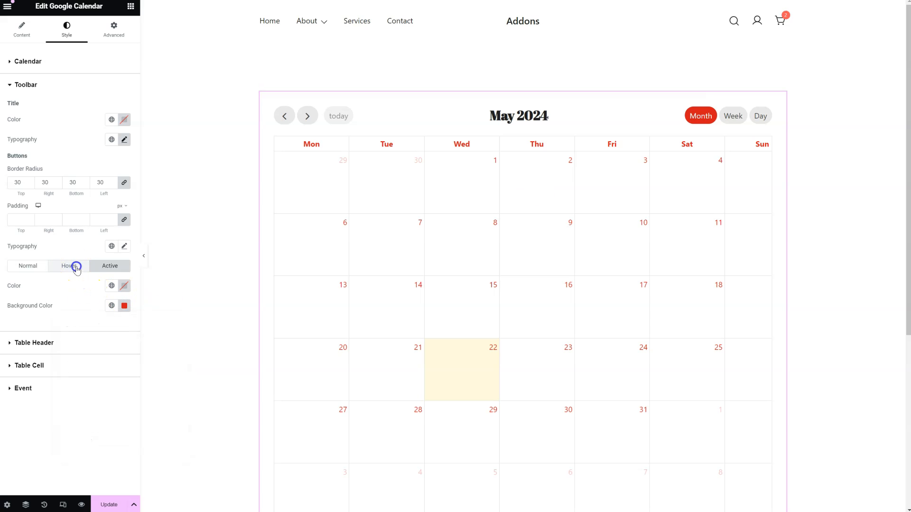
pyautogui.click(124, 306)
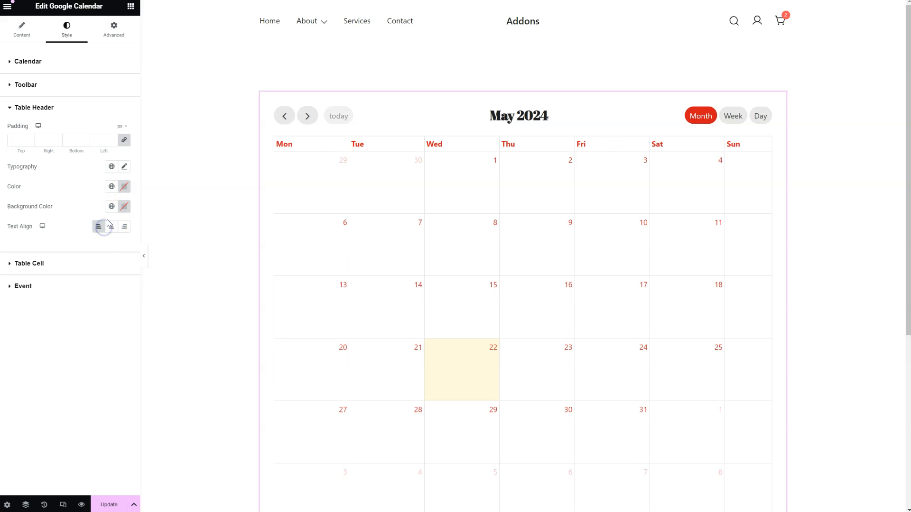
# Step: Left-align the weekday names in the calendar's table header
pyautogui.click(111, 227)
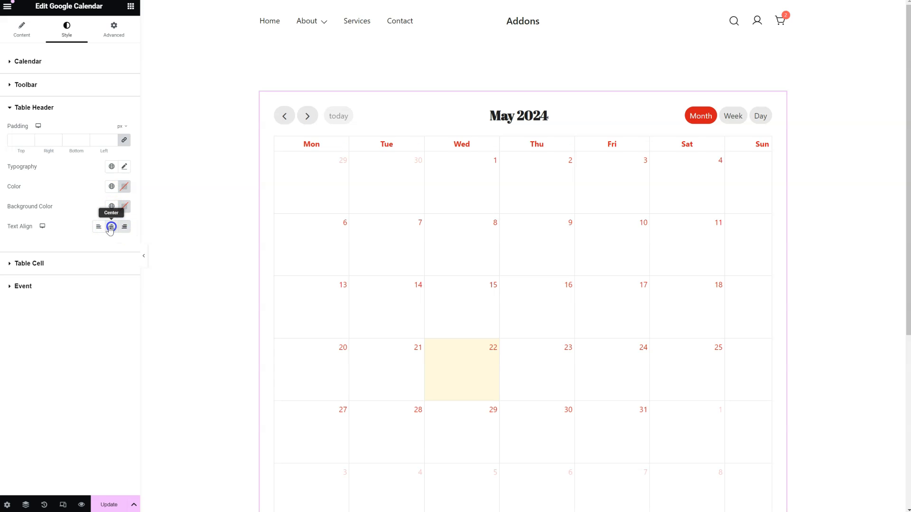
pyautogui.click(98, 227)
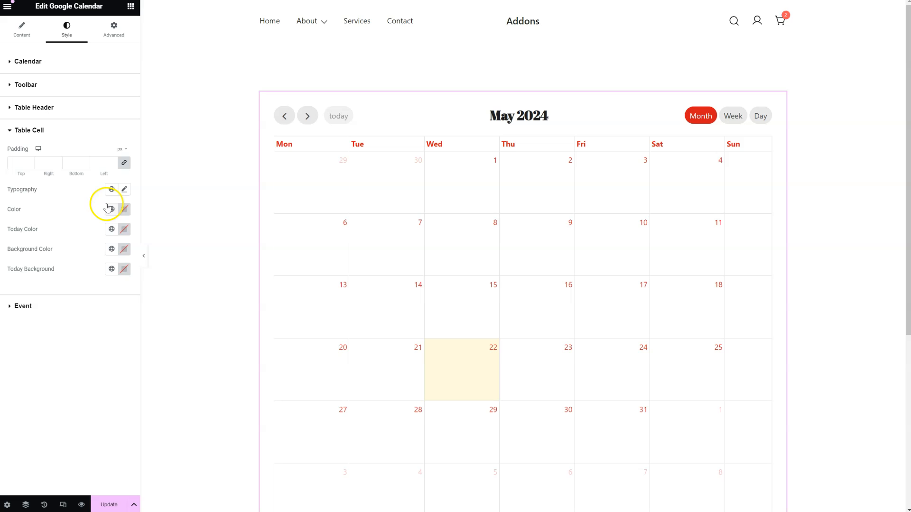
# Step: Colour the day cells light pink and today's cell, the 22nd, a deeper soft pink
pyautogui.click(123, 250)
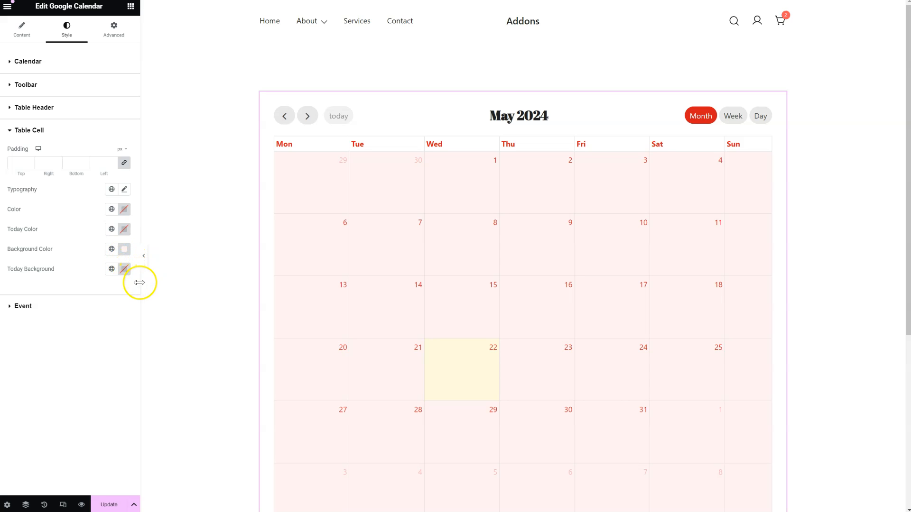
pyautogui.click(124, 269)
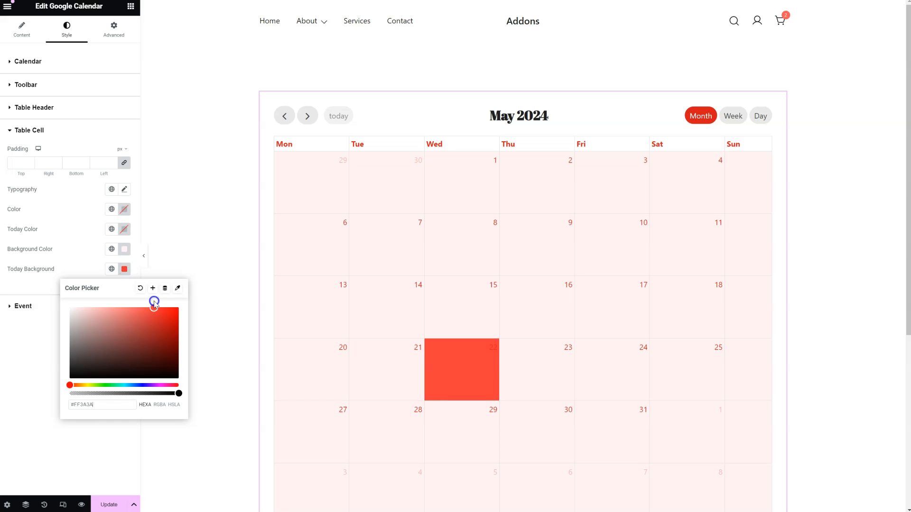
pyautogui.moveTo(154, 301); pyautogui.dragTo(97, 307)
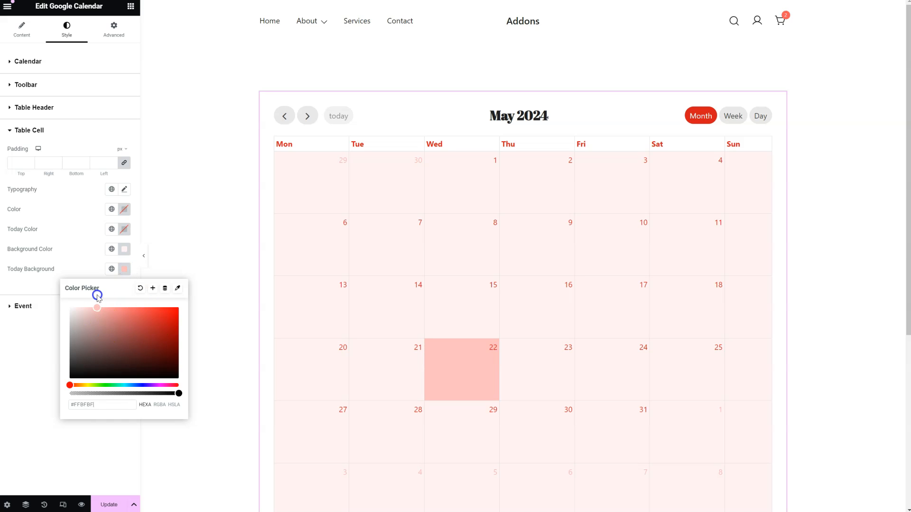
pyautogui.click(68, 284)
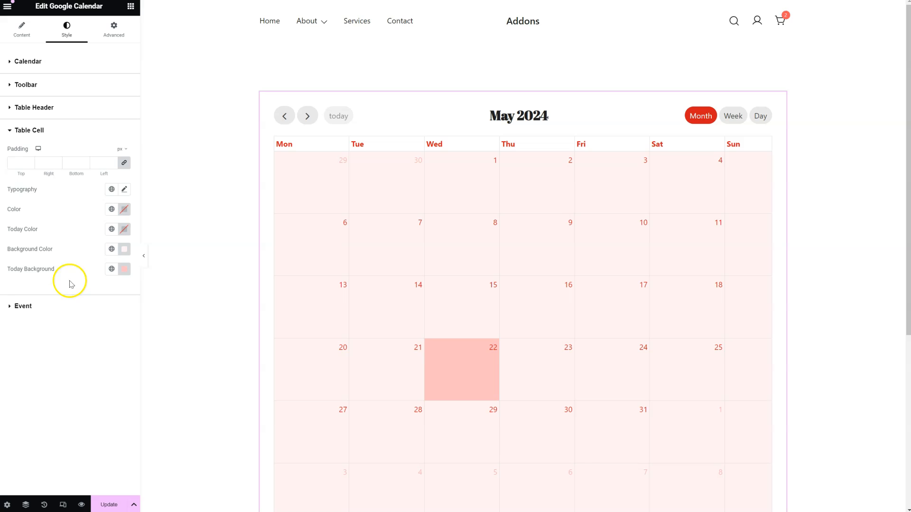
# Step: Show the calendar's Event styling options in place of the table cell options
pyautogui.click(23, 307)
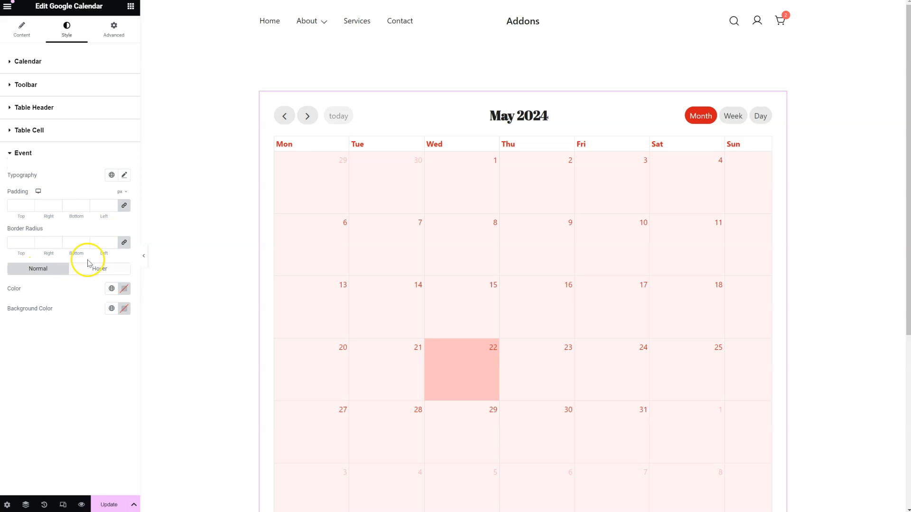
pyautogui.moveTo(91, 262)
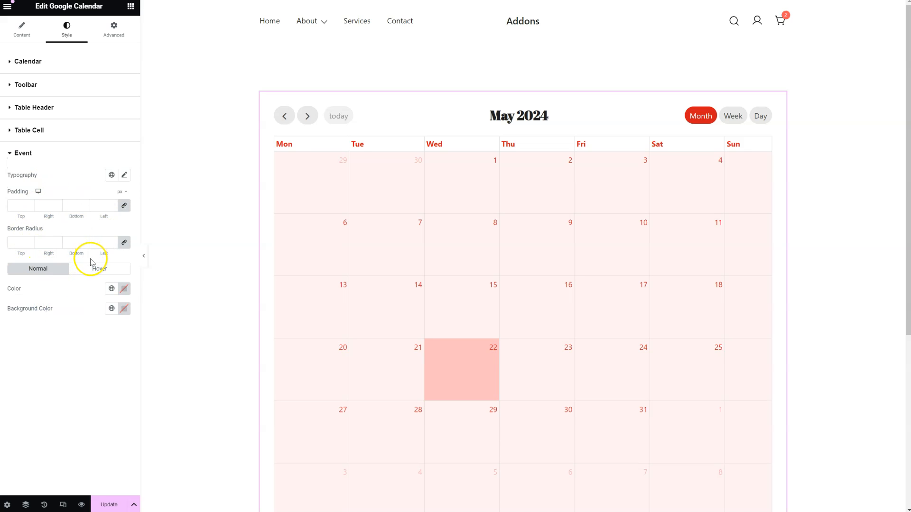
pyautogui.moveTo(98, 268)
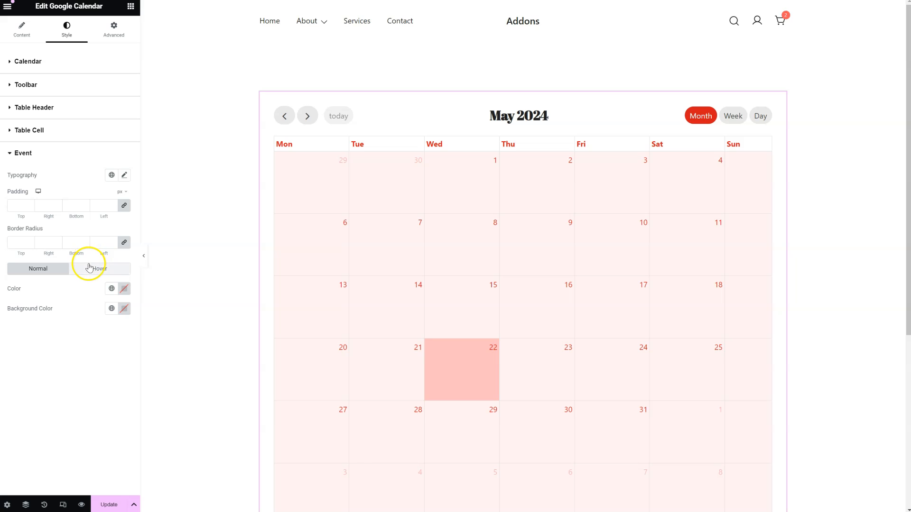